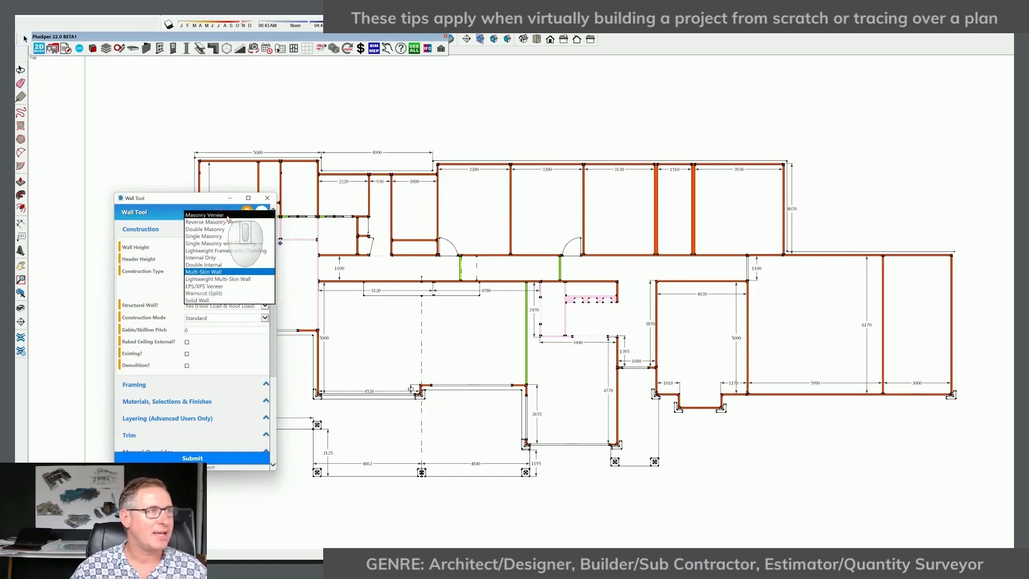
# Step: Choose Multi-Skin Wall as the wall's construction type
pyautogui.click(204, 214)
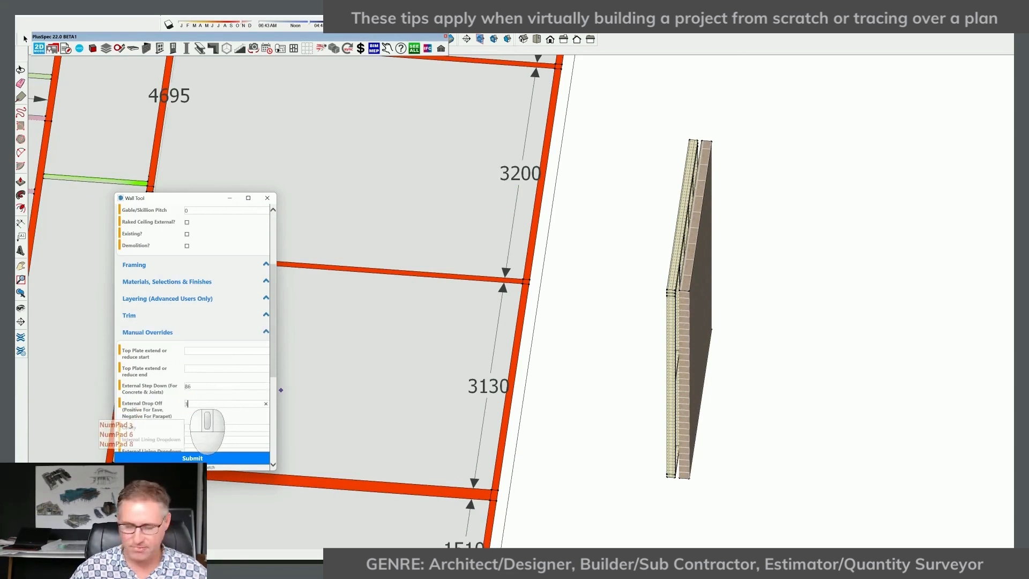
# Step: Enter 300 for the wall's External Drop Off override
pyautogui.write('300')
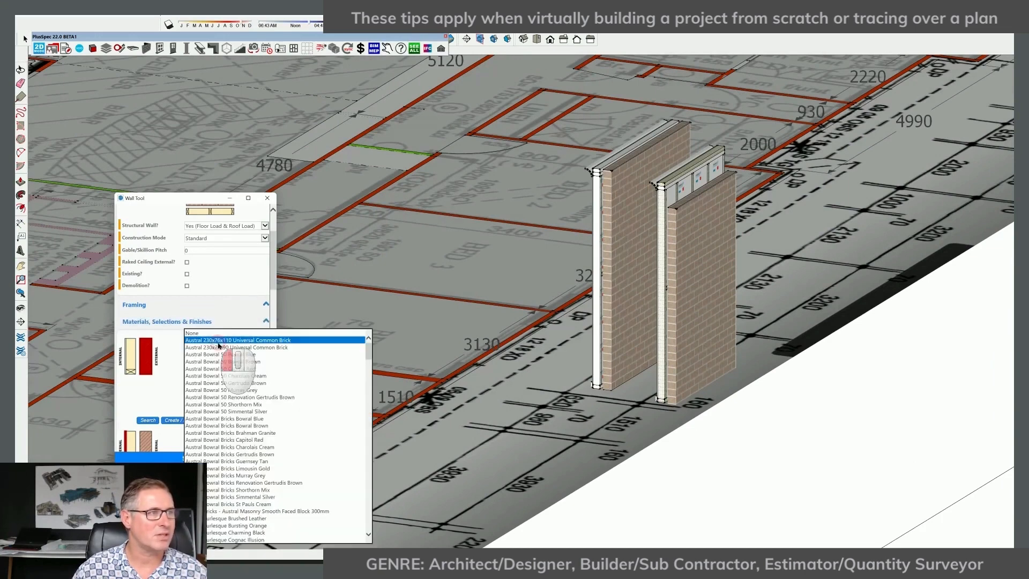
# Step: Select Austral 230x76x110 Universal Common Brick as the external material
pyautogui.click(225, 439)
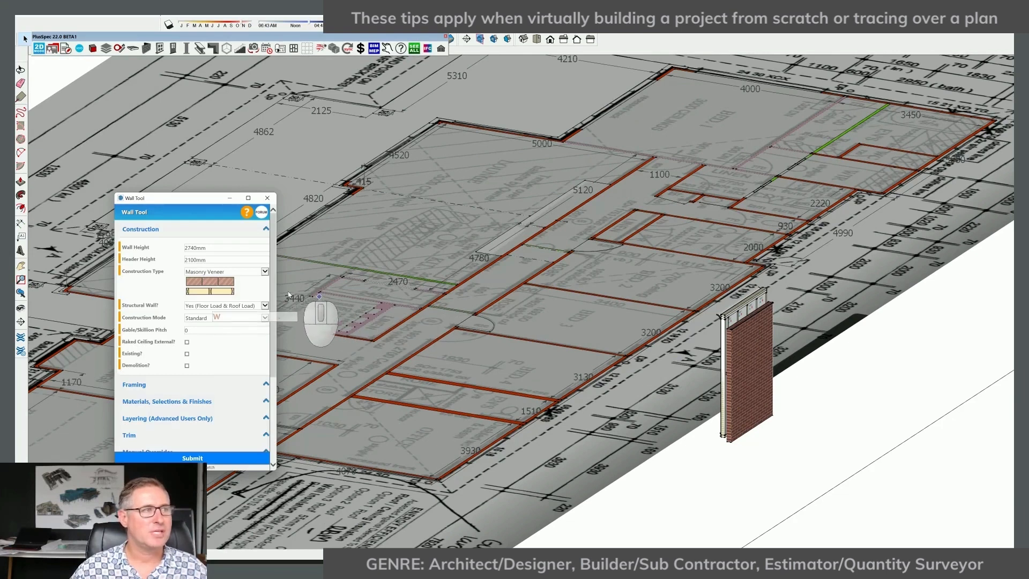
pyautogui.moveTo(290, 297)
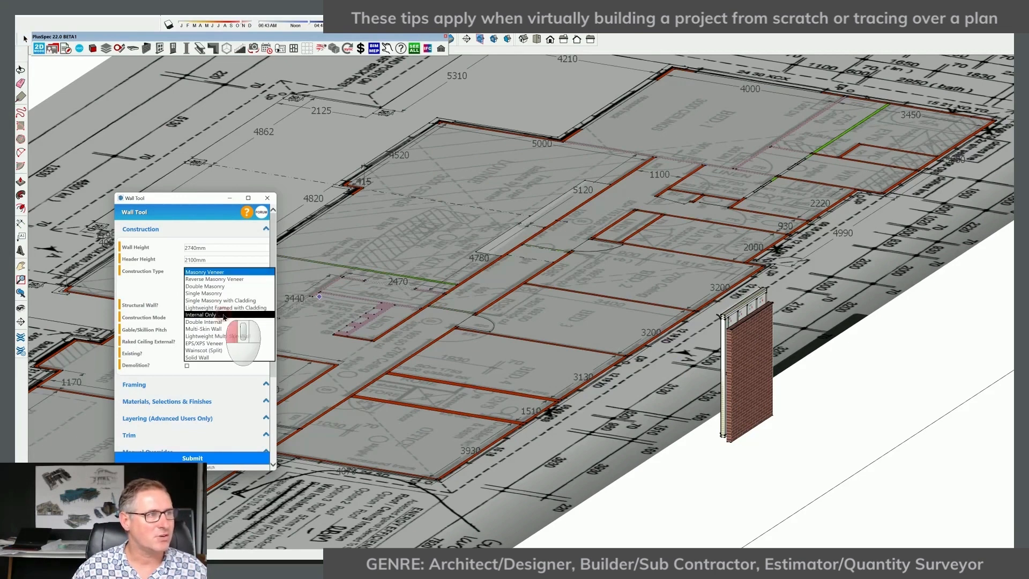
# Step: Switch the construction type from Masonry Veneer to Internal Only
pyautogui.click(201, 315)
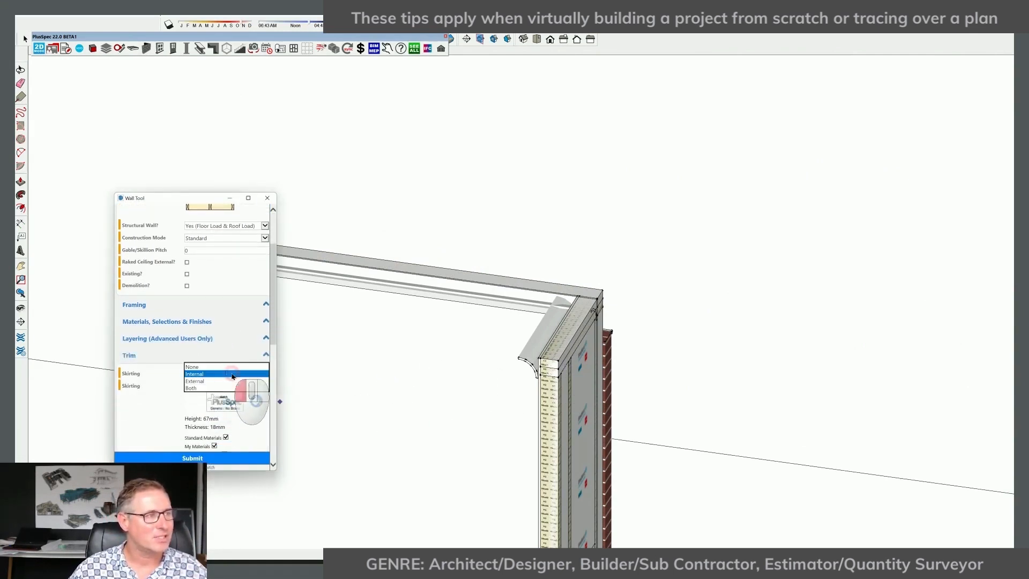
# Step: Apply Skirting (67x18) and cornice to both sides, then choose which wall ends get trimmed
pyautogui.click(204, 388)
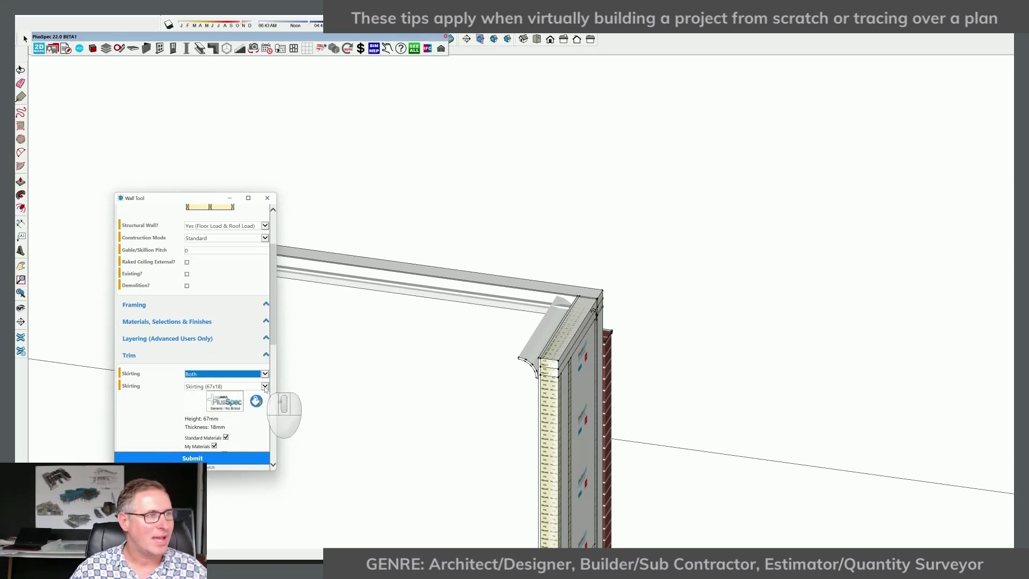
pyautogui.click(264, 386)
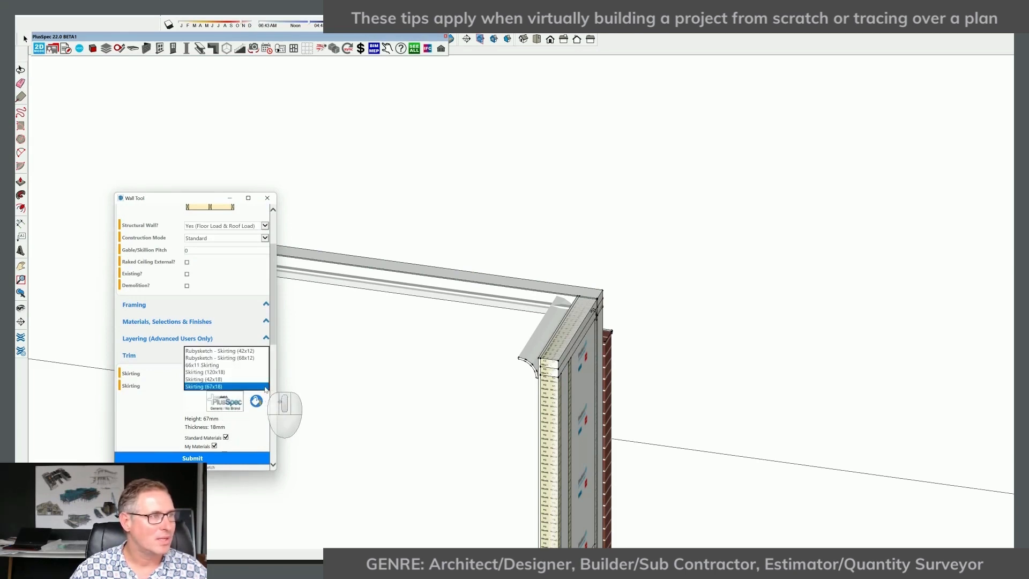
pyautogui.click(203, 386)
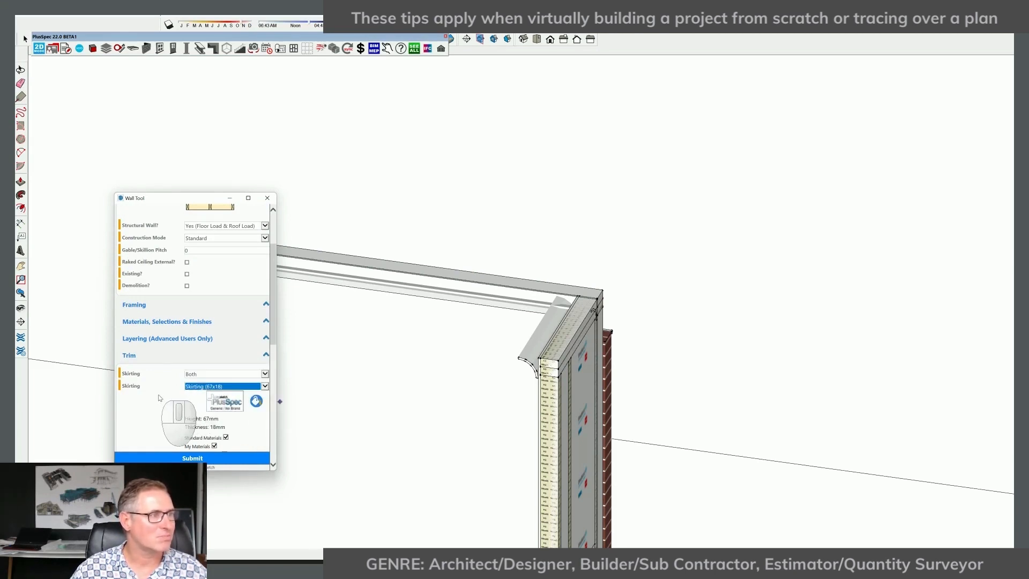
pyautogui.scroll(-3)
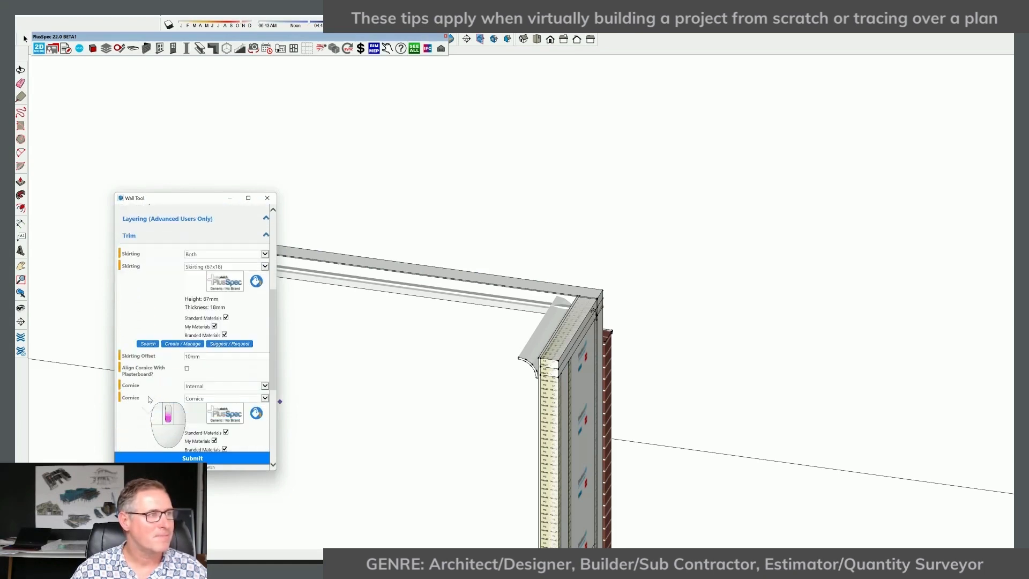
pyautogui.click(263, 385)
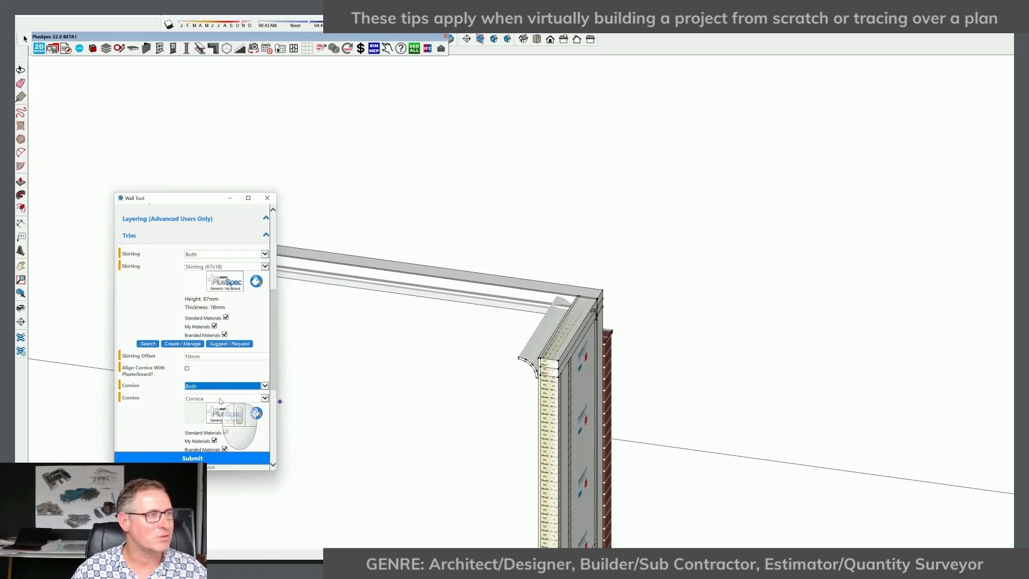
pyautogui.scroll(-3)
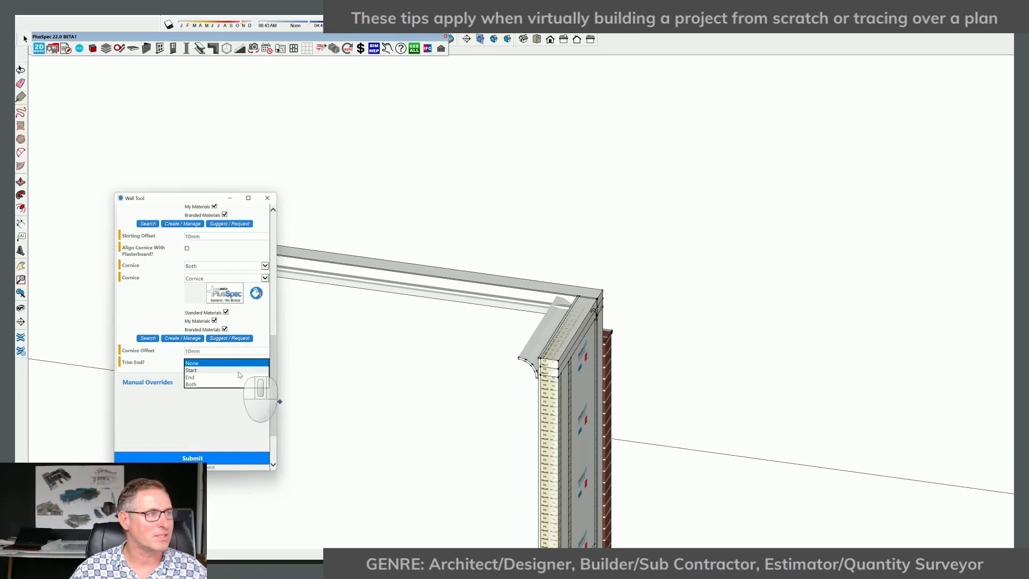
pyautogui.click(203, 377)
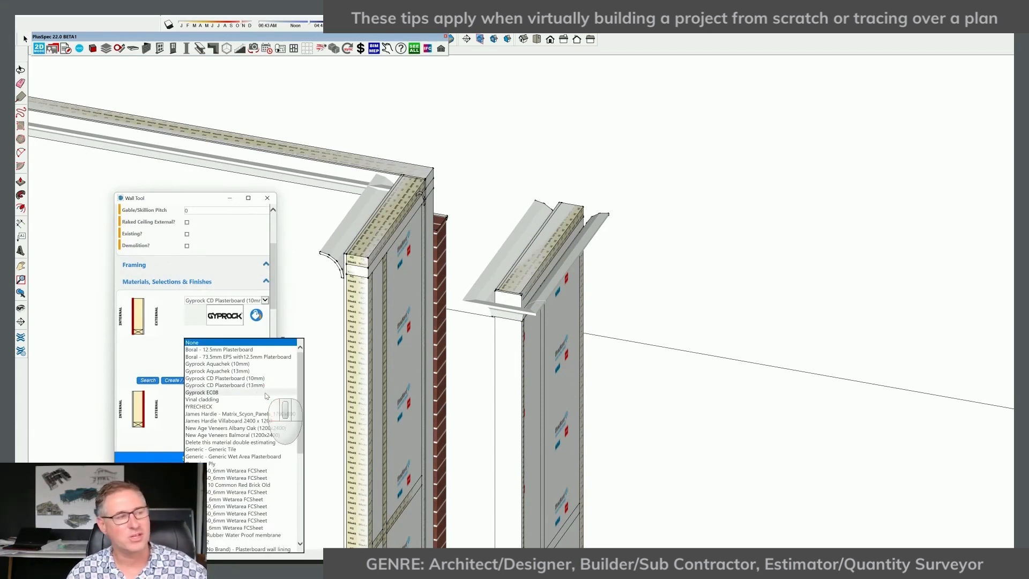
pyautogui.moveTo(263, 396)
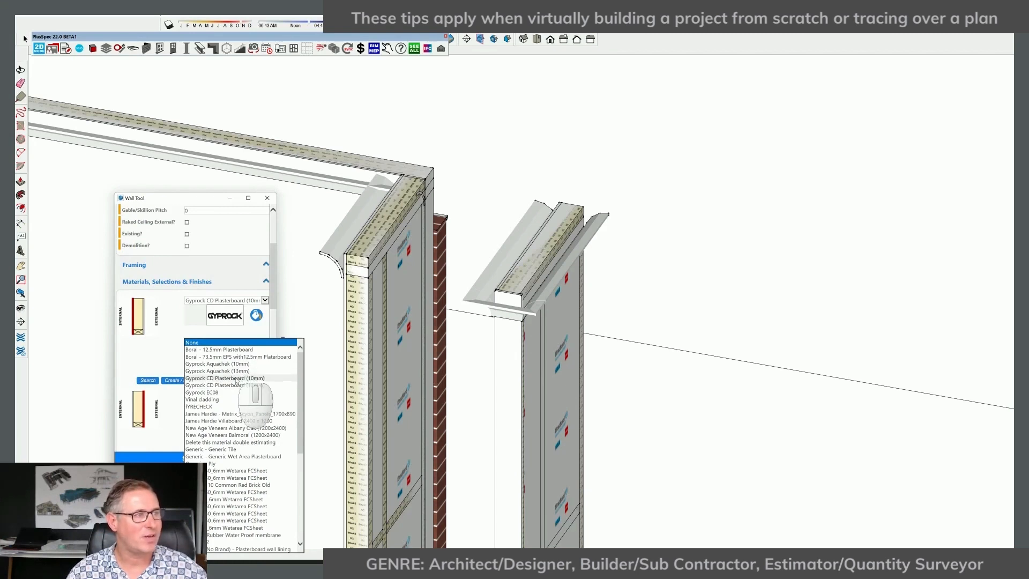
# Step: Line the internal wall with Gyprock CD Plasterboard (10mm)
pyautogui.click(225, 377)
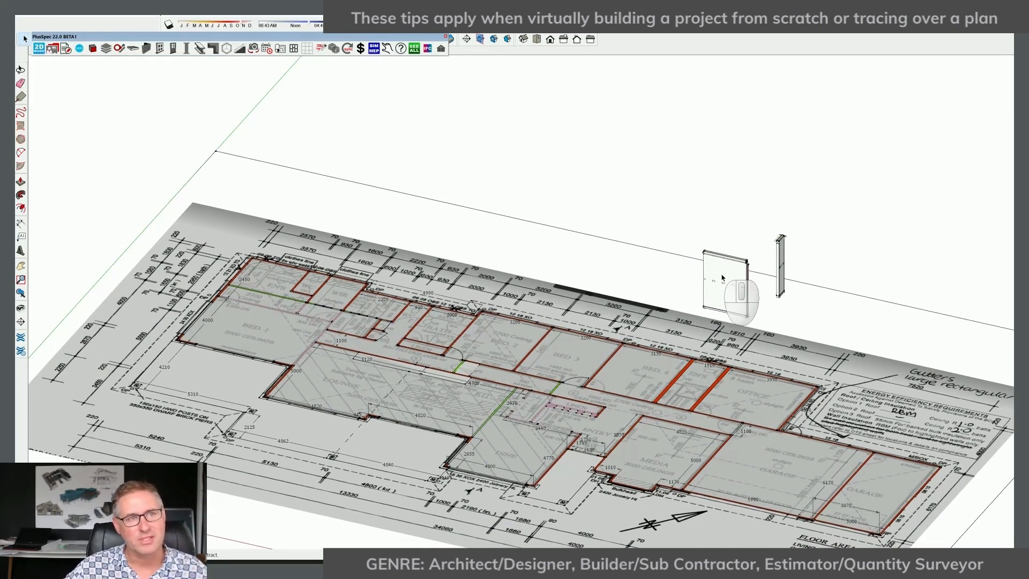
# Step: Show the wall operations for the small wall section beside the traced plan
pyautogui.rightClick(722, 279)
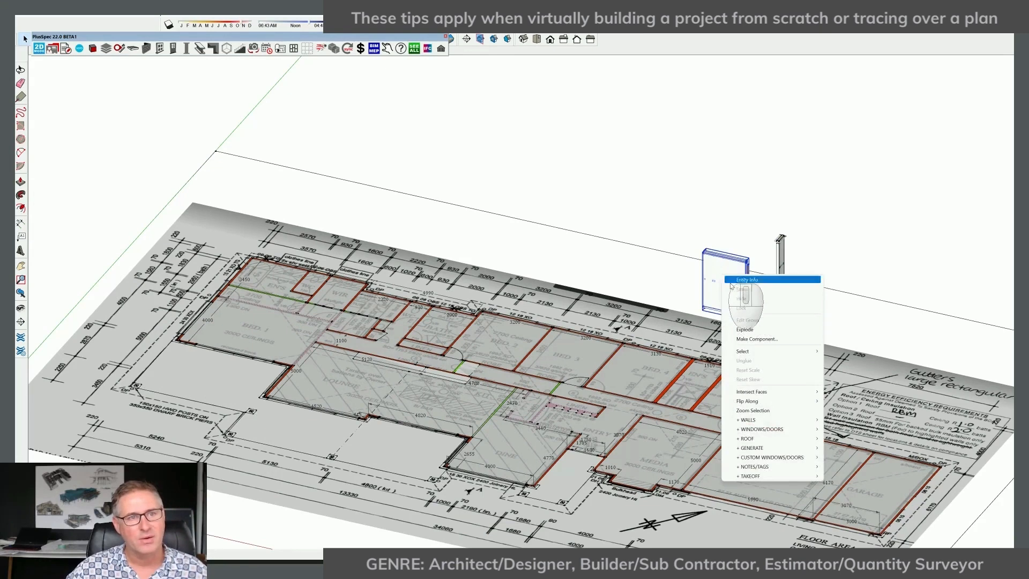
pyautogui.moveTo(746, 420)
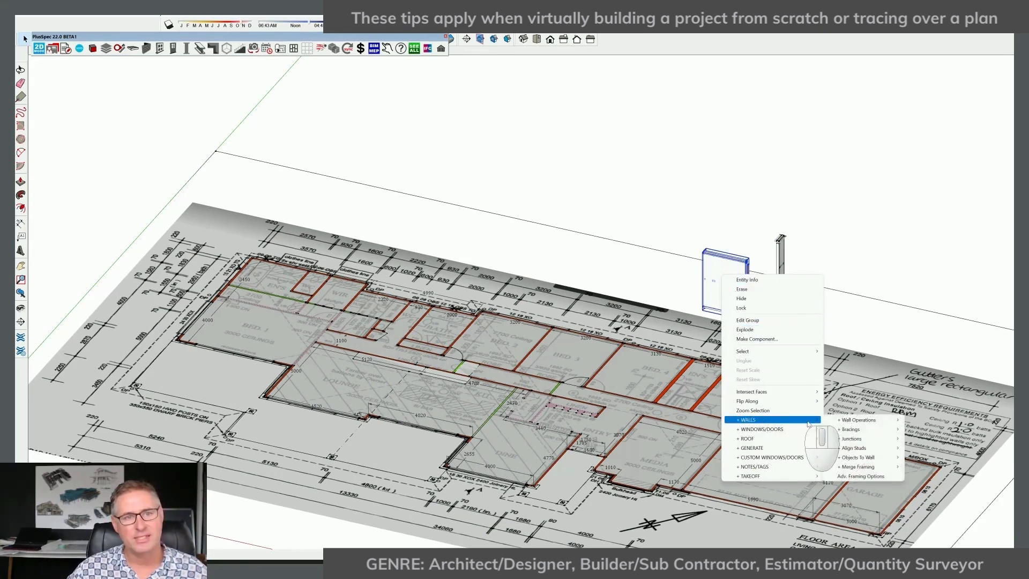
pyautogui.moveTo(862, 420)
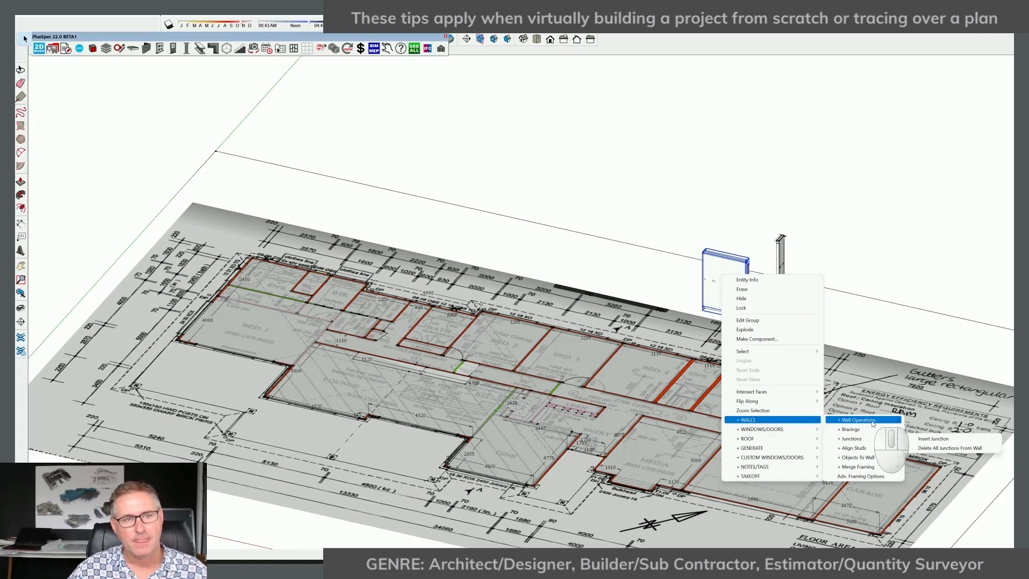
pyautogui.click(860, 420)
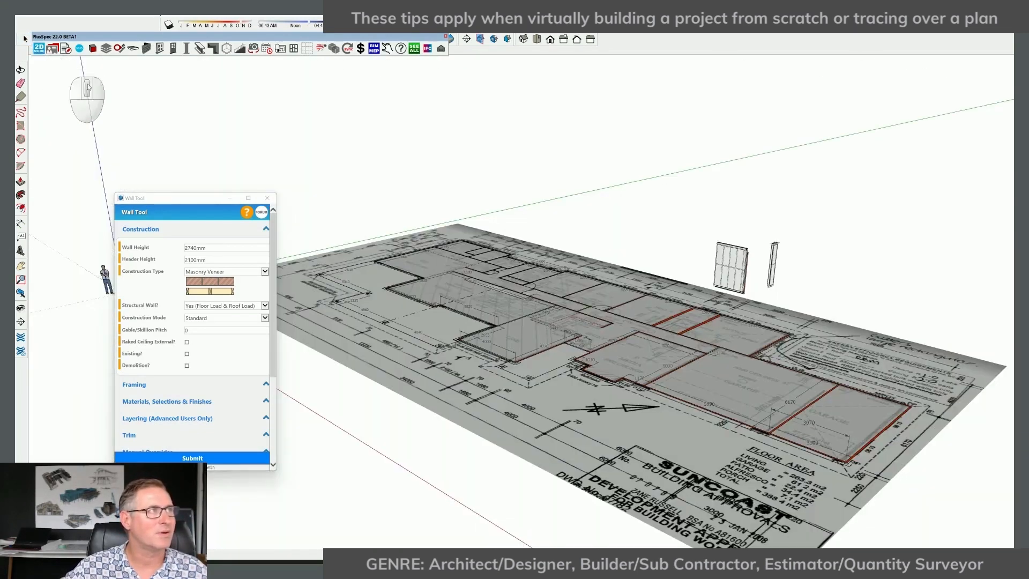
# Step: From top view, trace a 2740mm Masonry Veneer wall over the bedroom wing outline
pyautogui.click(41, 49)
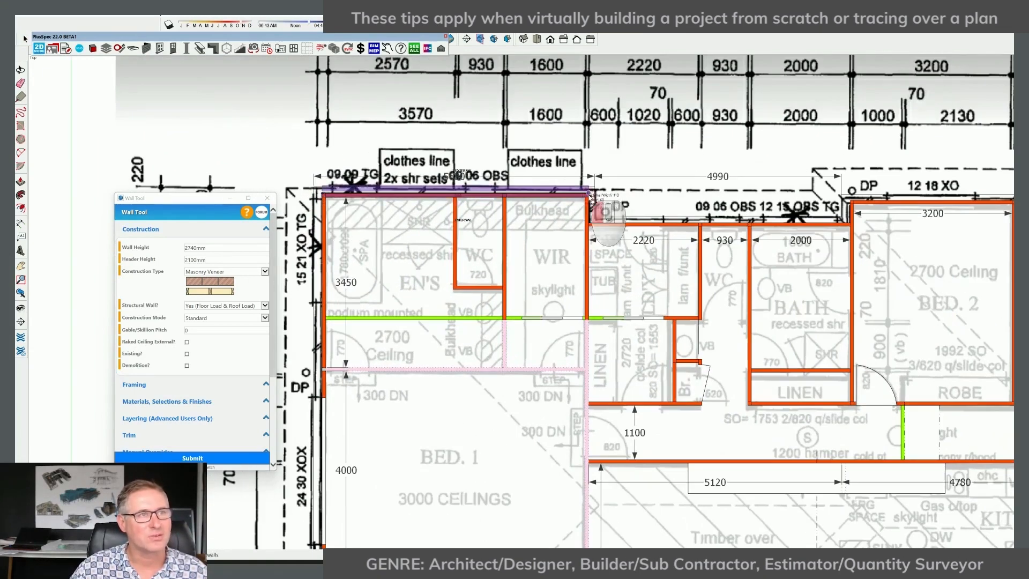
pyautogui.moveTo(594, 205); pyautogui.dragTo(860, 216)
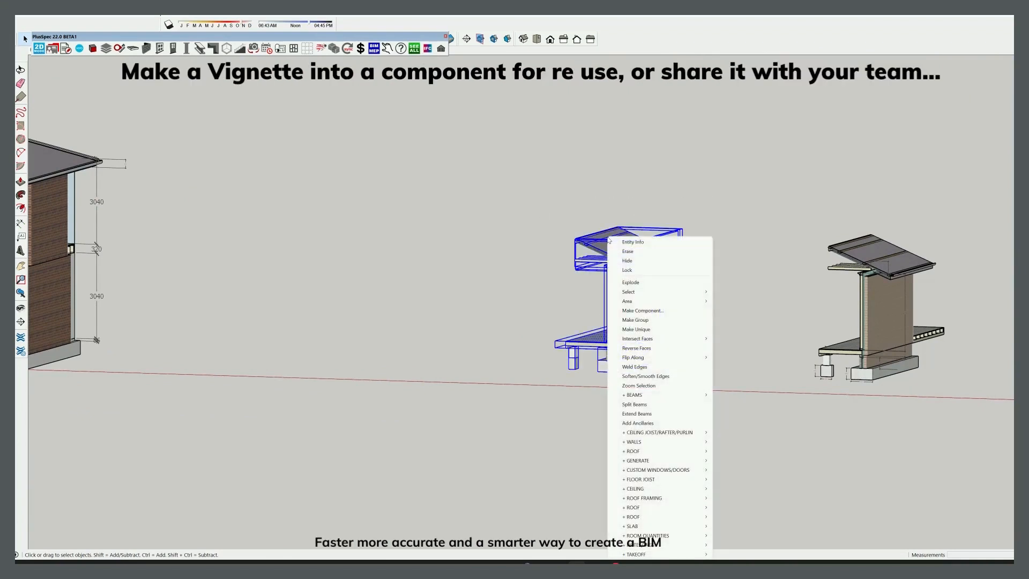
# Step: Turn the middle wall-section vignette into Component#1
pyautogui.click(642, 311)
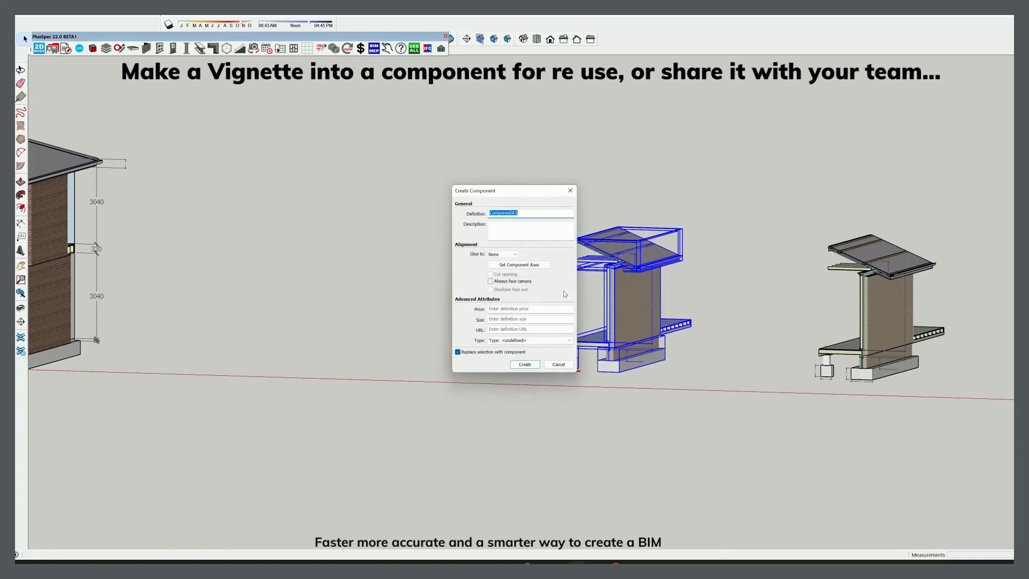
pyautogui.click(525, 364)
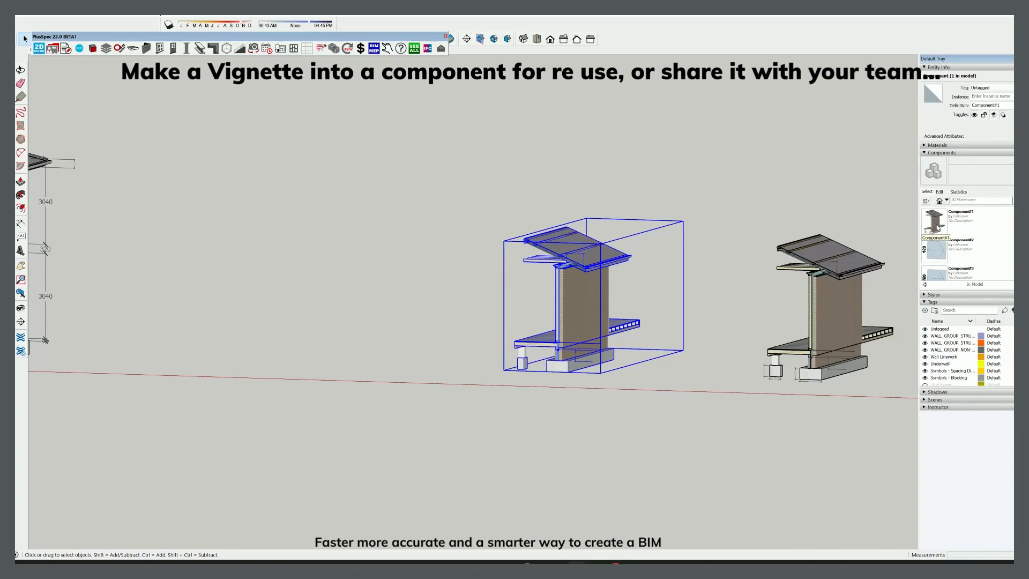
# Step: Save Component#1 as Component_1.skp in the SketchUp Components folder
pyautogui.rightClick(933, 219)
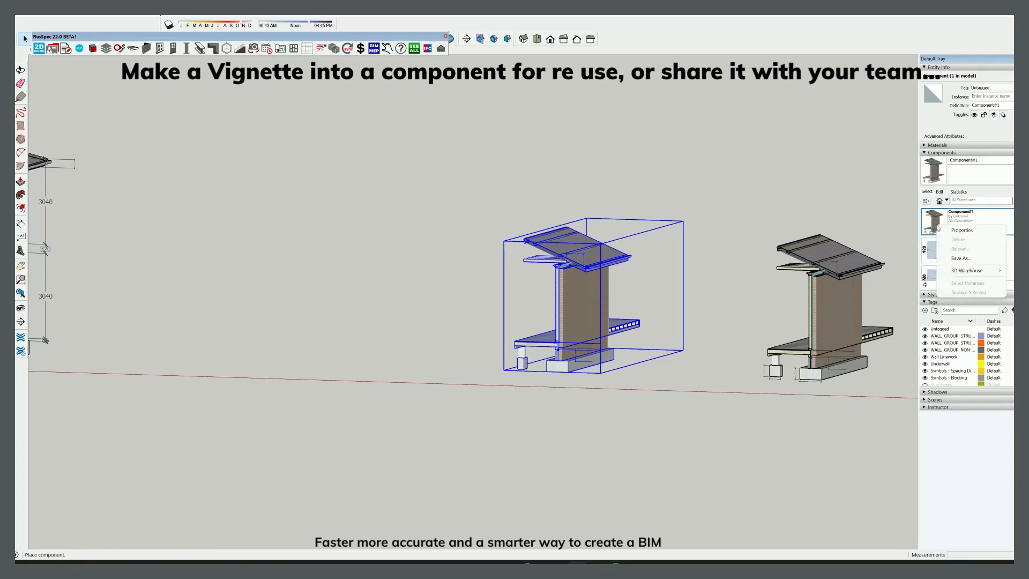
pyautogui.click(961, 257)
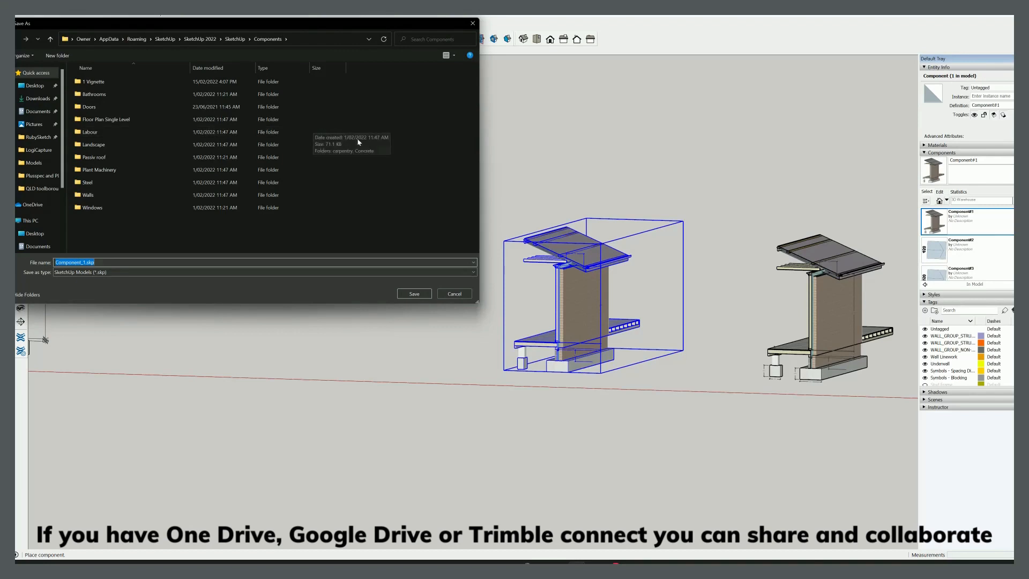
pyautogui.click(455, 294)
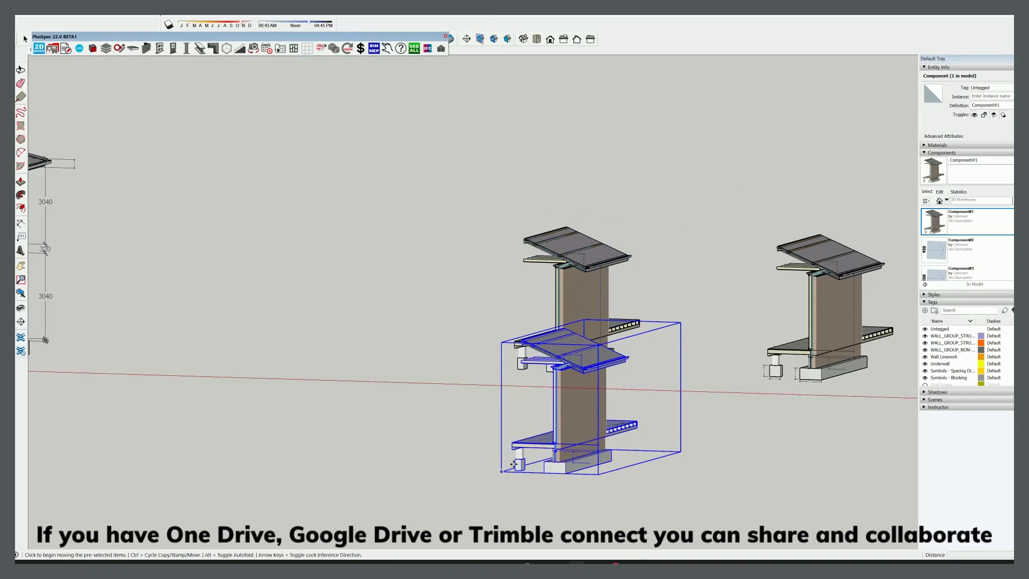
# Step: Place a copy of the Component#1 vignette beside the original
pyautogui.click(947, 200)
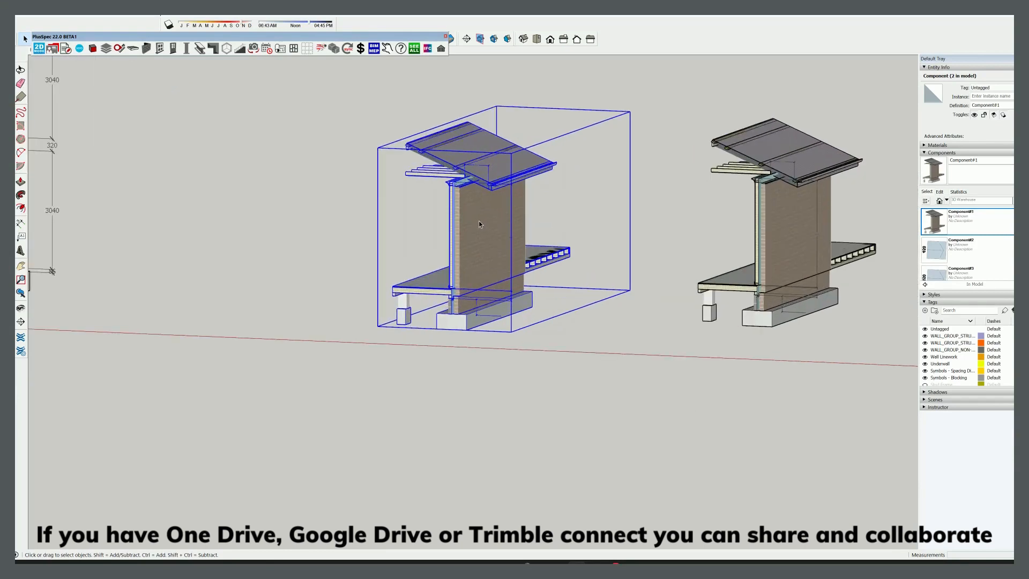
# Step: Edit the vignette component and create a similar wall from its 400mm Double Masonry footing wall
pyautogui.rightClick(480, 224)
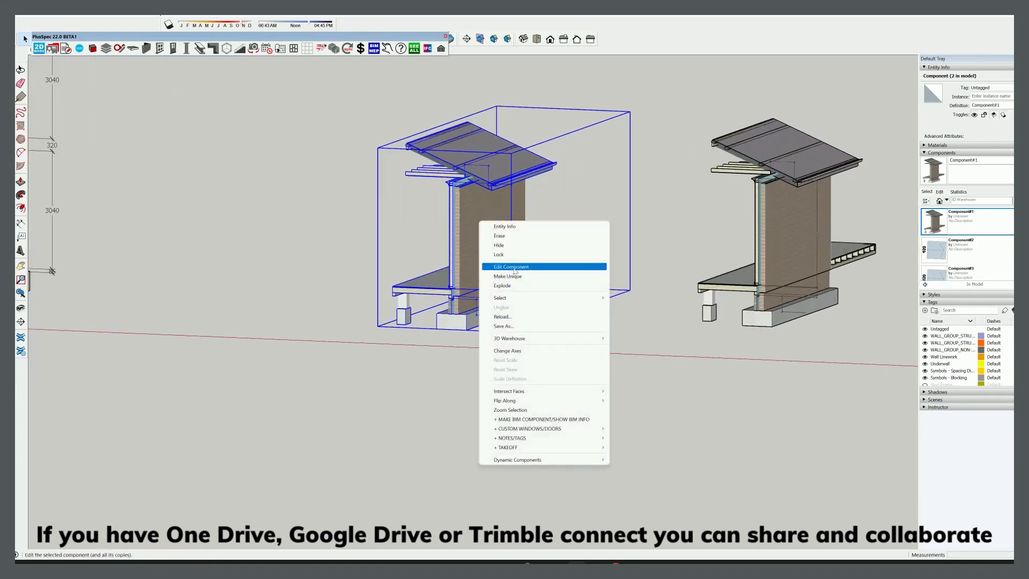
pyautogui.click(511, 266)
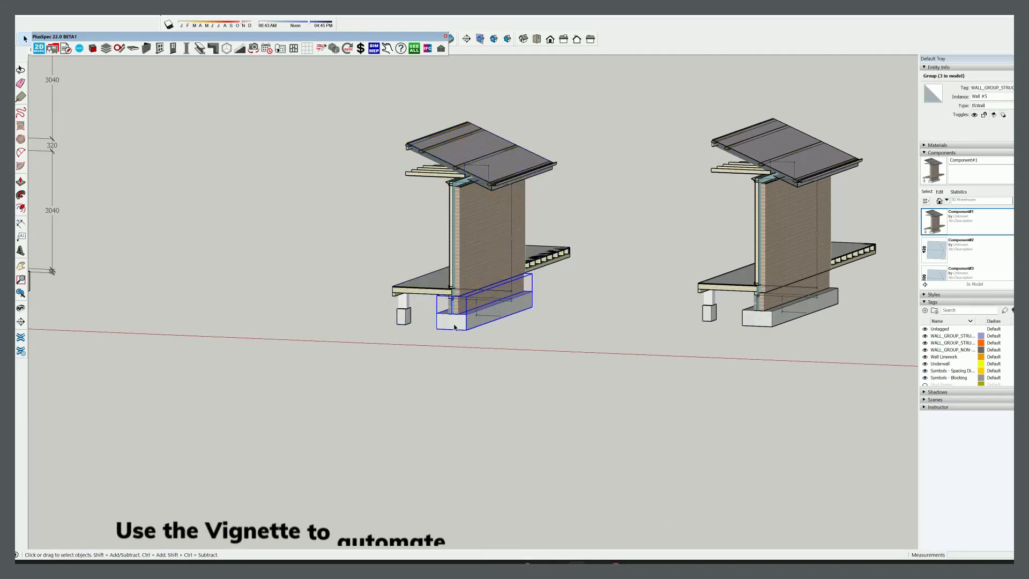
pyautogui.rightClick(455, 325)
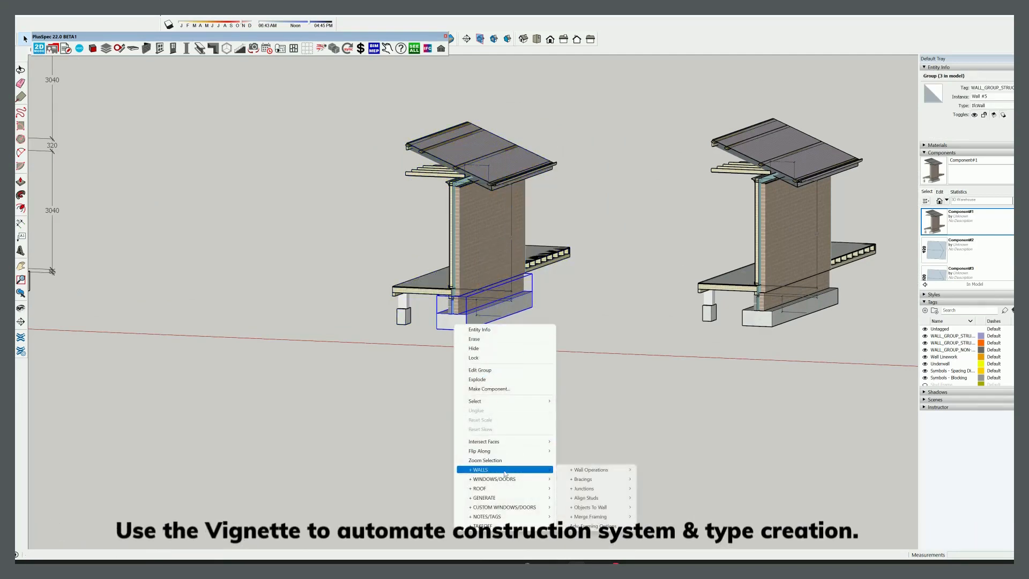
pyautogui.moveTo(590, 469)
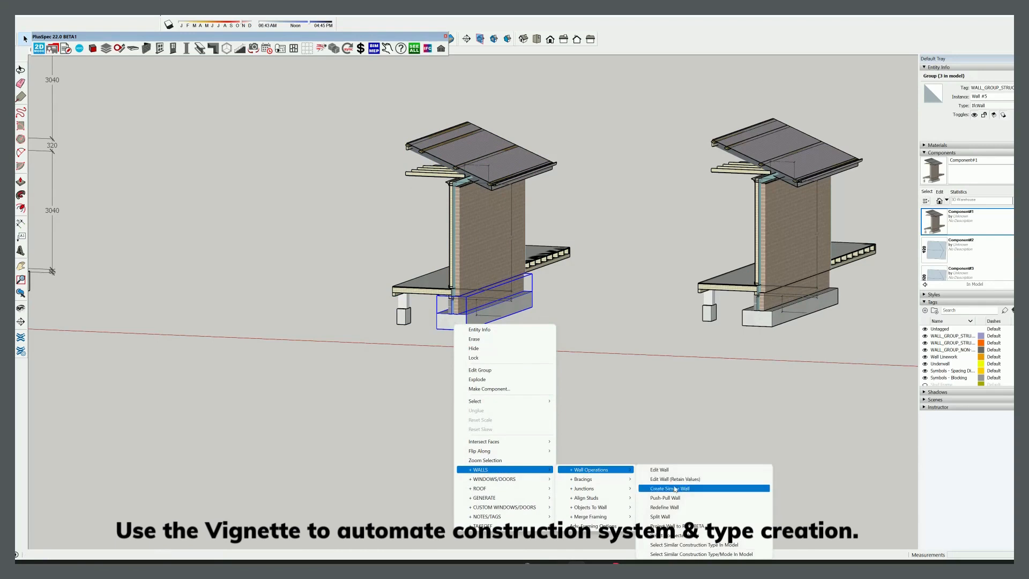
pyautogui.click(670, 489)
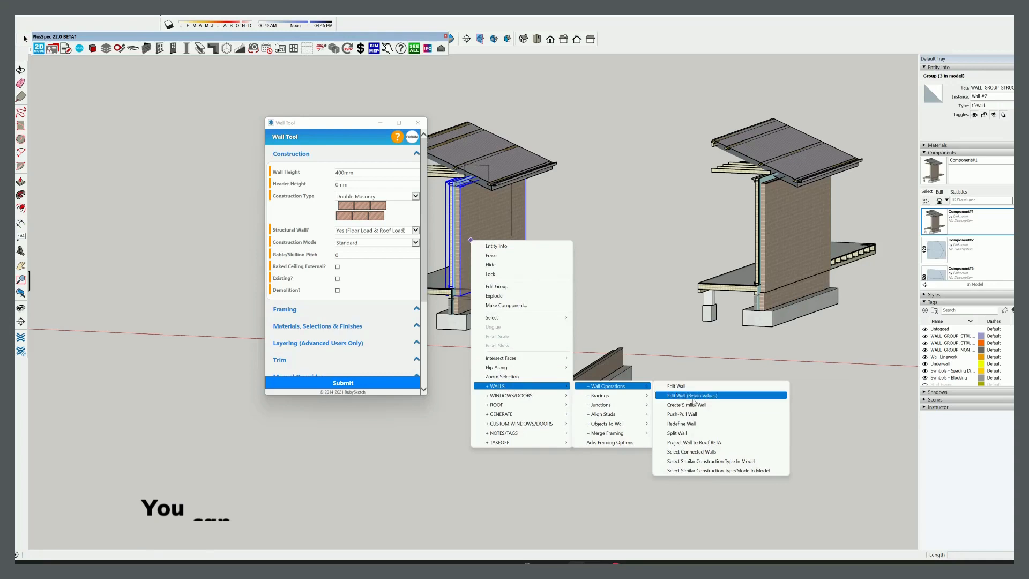
# Step: Load the upright 2740mm Multi-Skin wall into the Wall Tool via Edit Wall (Retain Values)
pyautogui.click(693, 395)
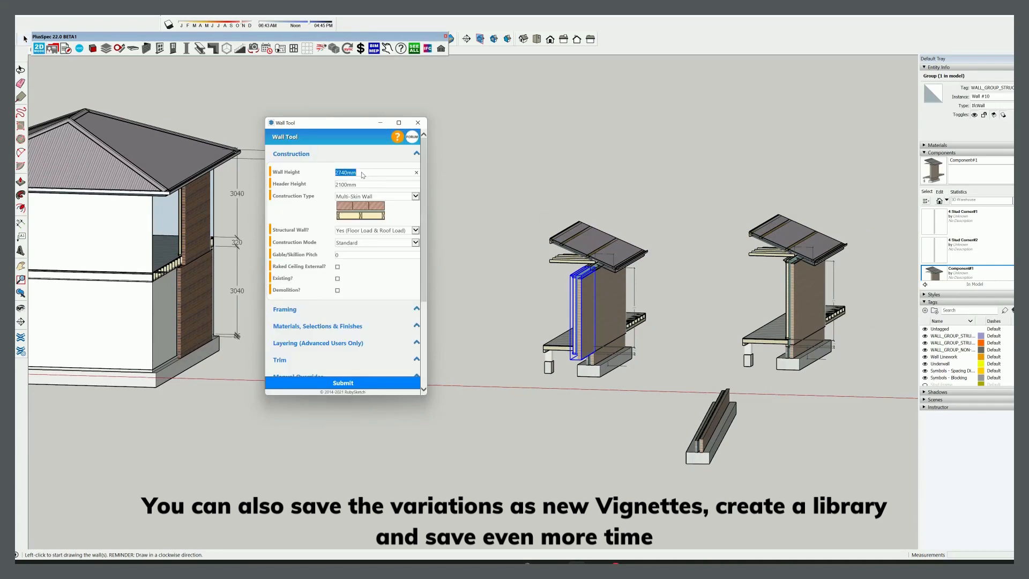
# Step: Set the wall height to 3000 and raise the roof framing onto the taller wall
pyautogui.write('3000')
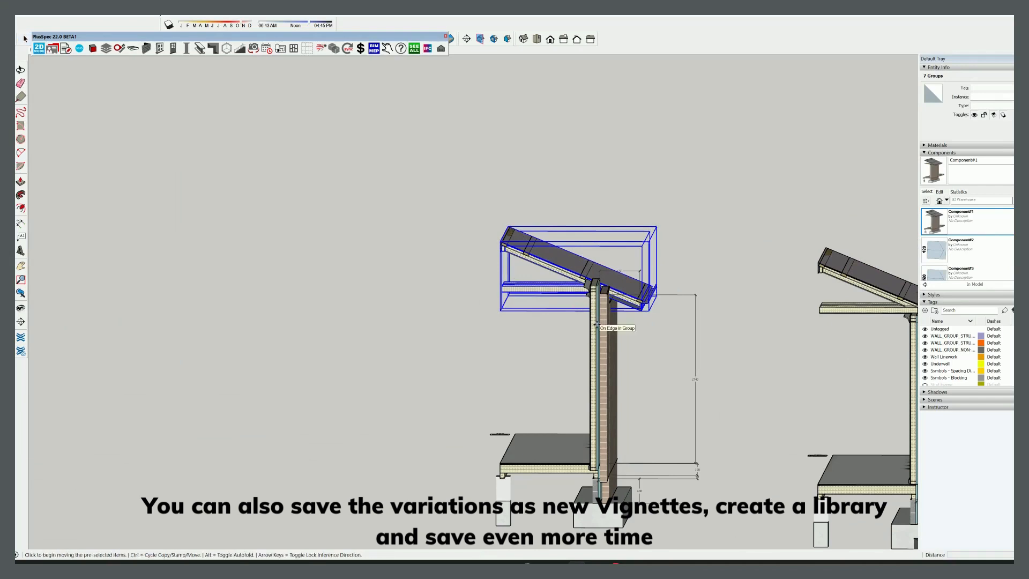
pyautogui.moveTo(578, 250); pyautogui.dragTo(578, 263)
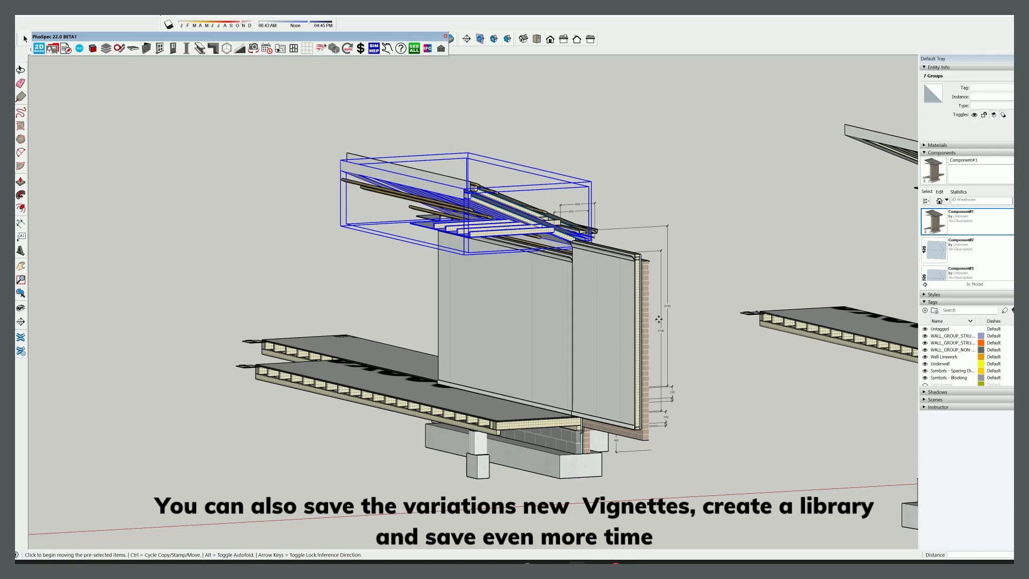
pyautogui.moveTo(687, 300)
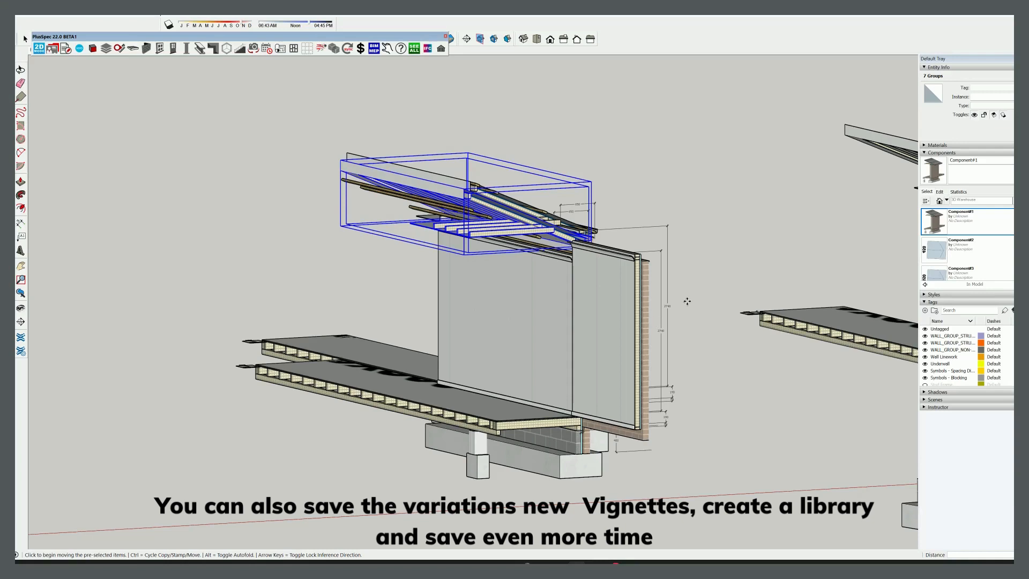